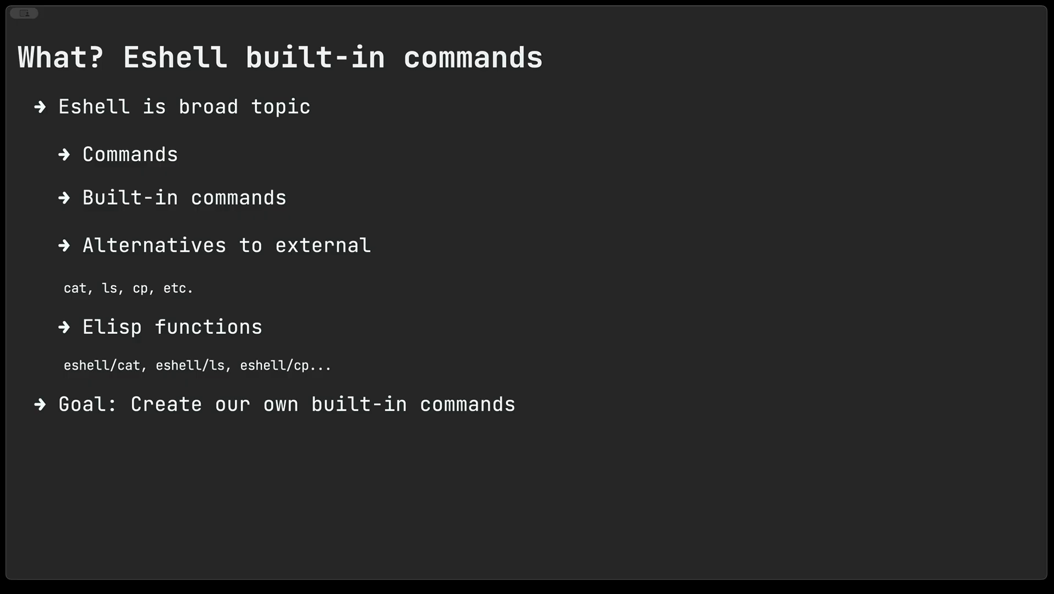
Step: Leave the built-in commands slide and start a new Eshell session at the 'Episode 07 $' prompt
key(F5)
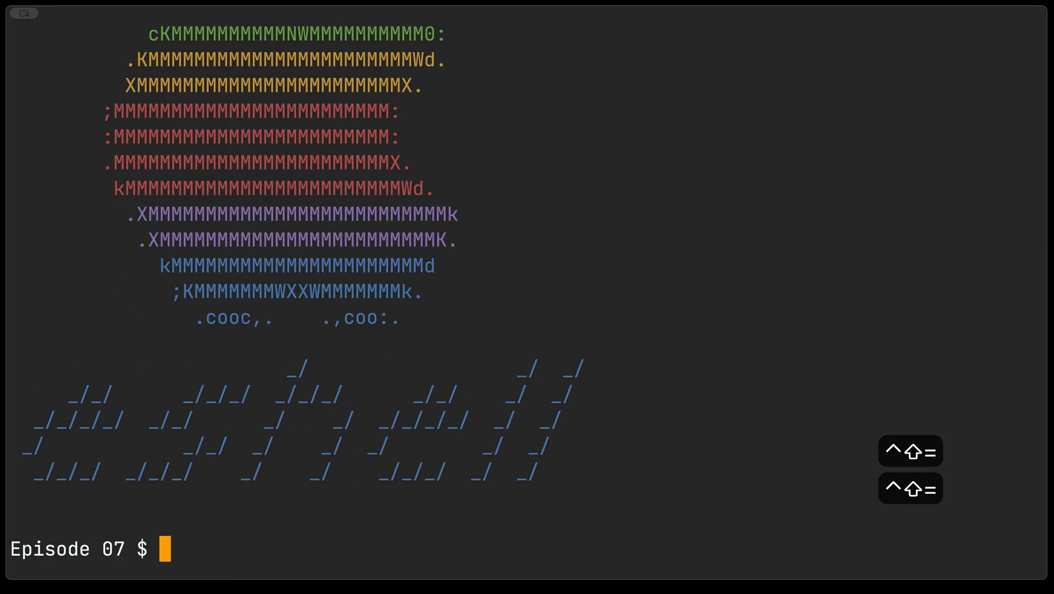
Step: Run 'which cp' to reveal the Lisp built-in, then '*cp' for the external usage
text(which cp)
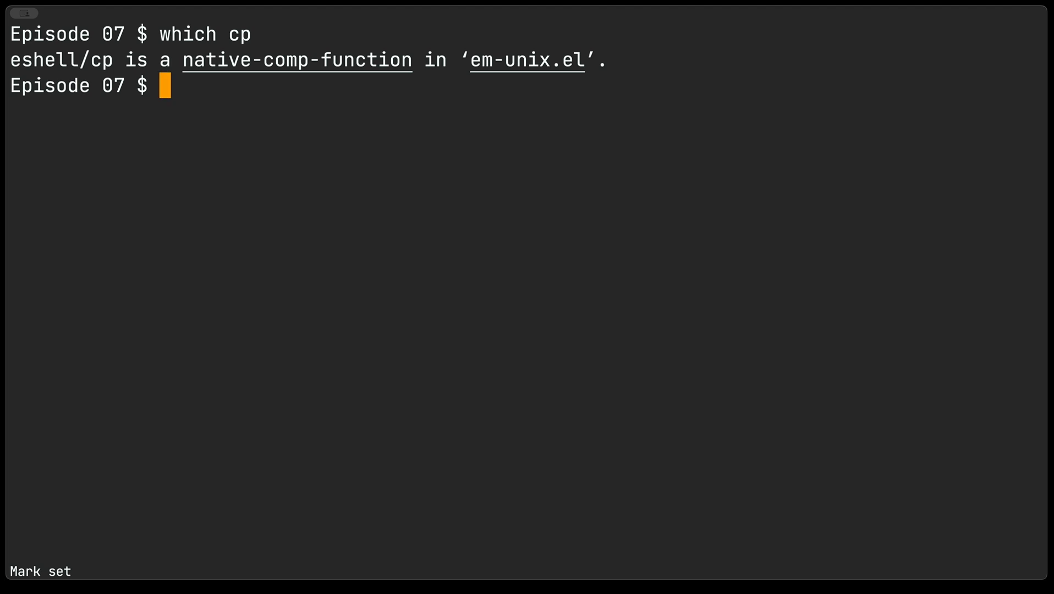
text(*c)
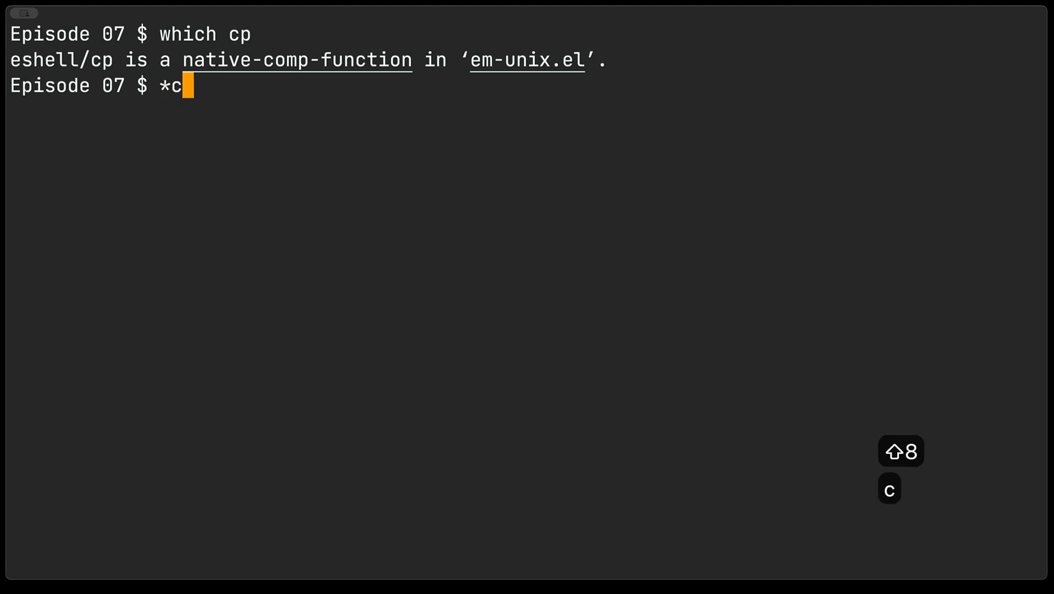
text(p)
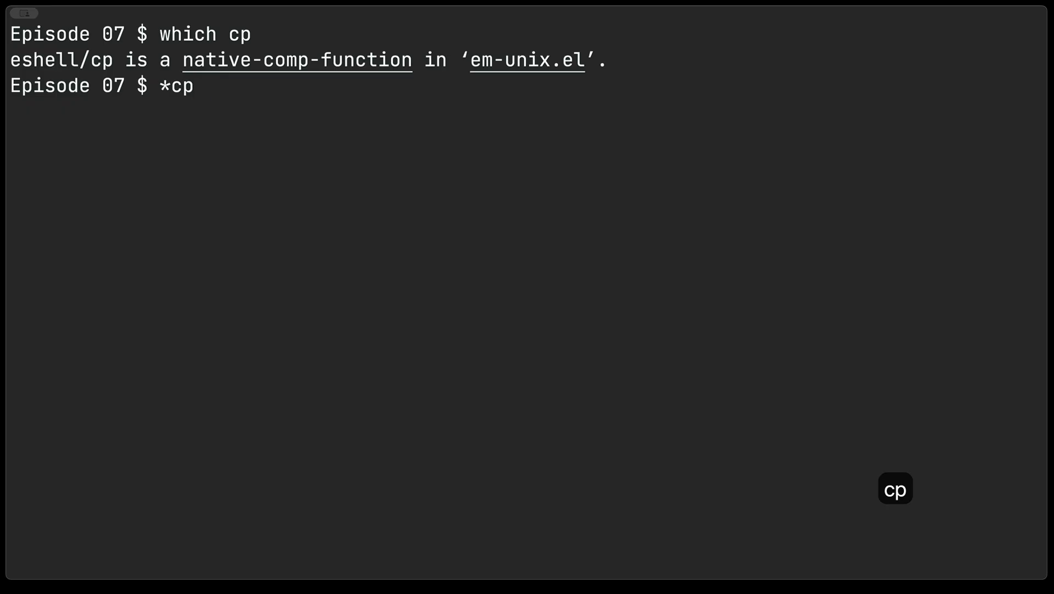
key(Return)
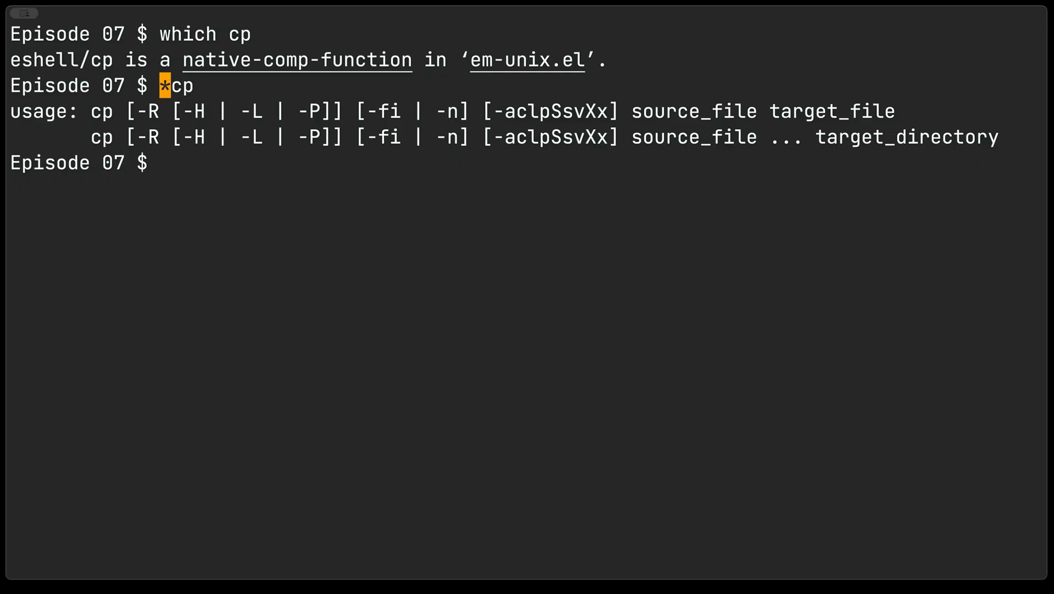
Step: Run plain 'cp' to show the built-in's help, then return to the slide
text(c)
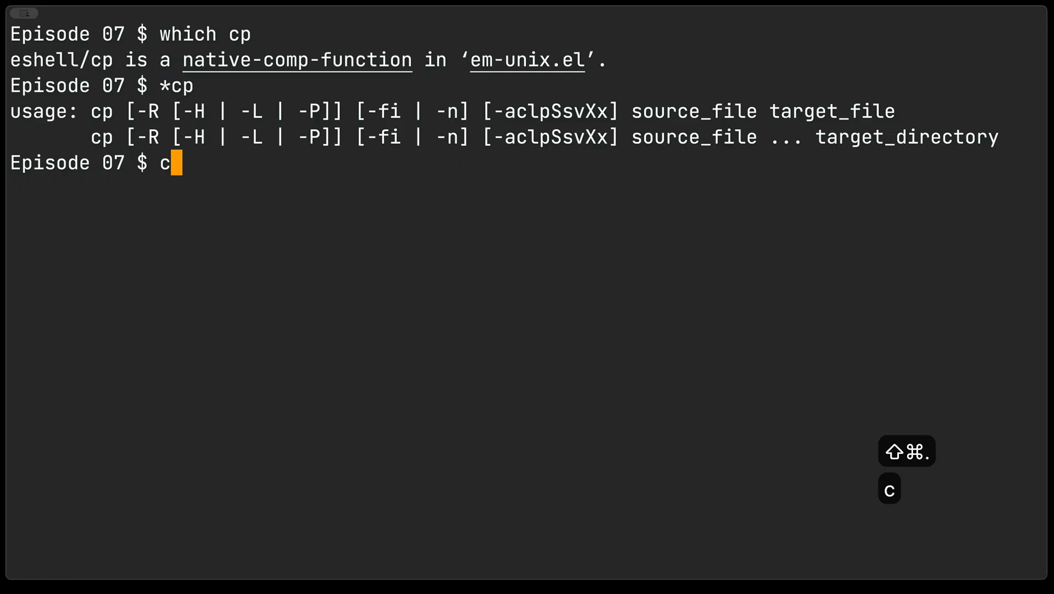
text(p)
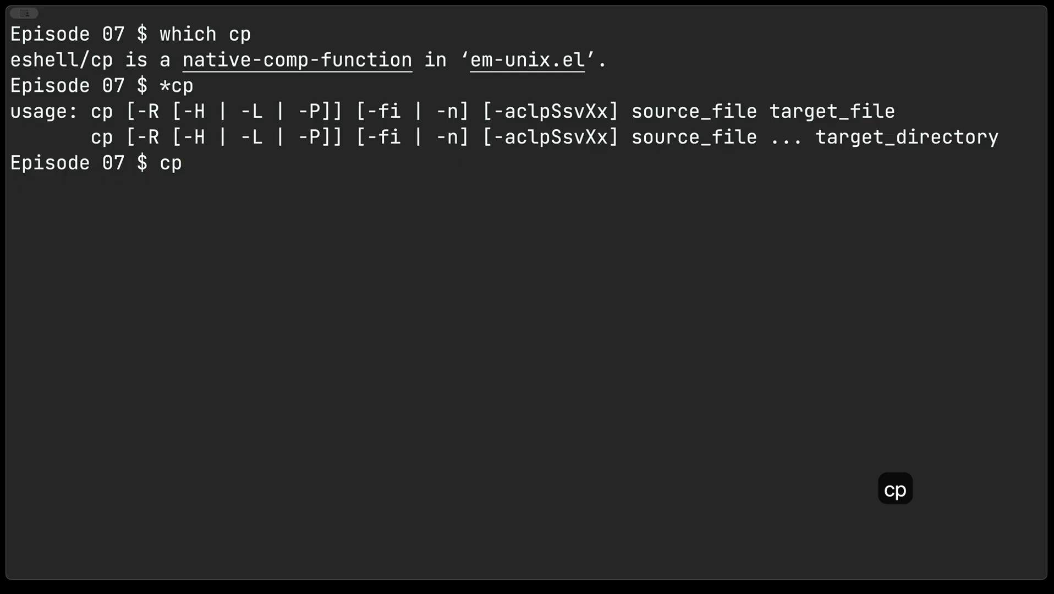
key(Return)
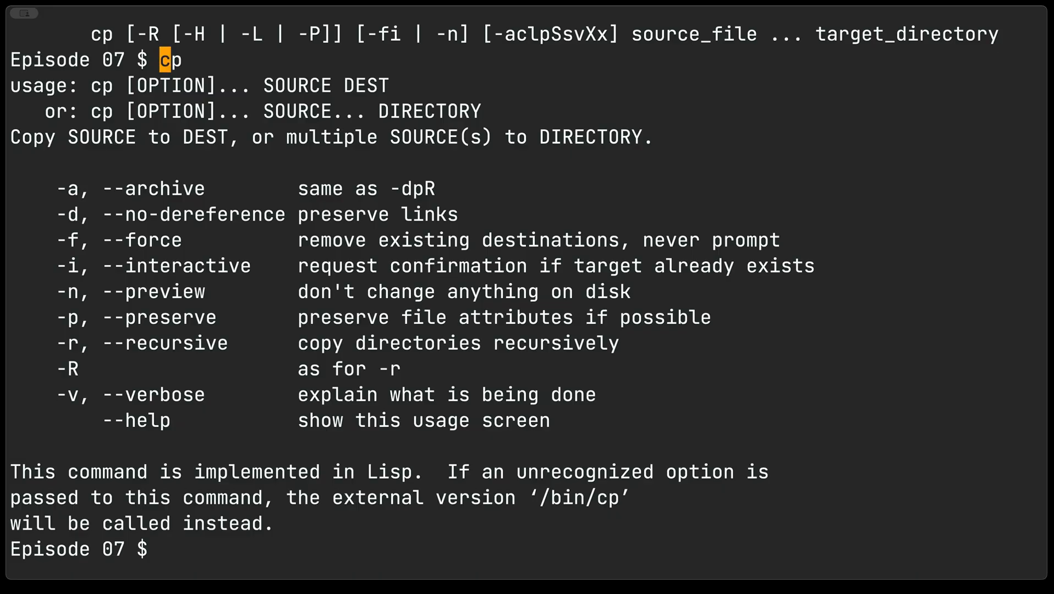
key(ctrl+x)
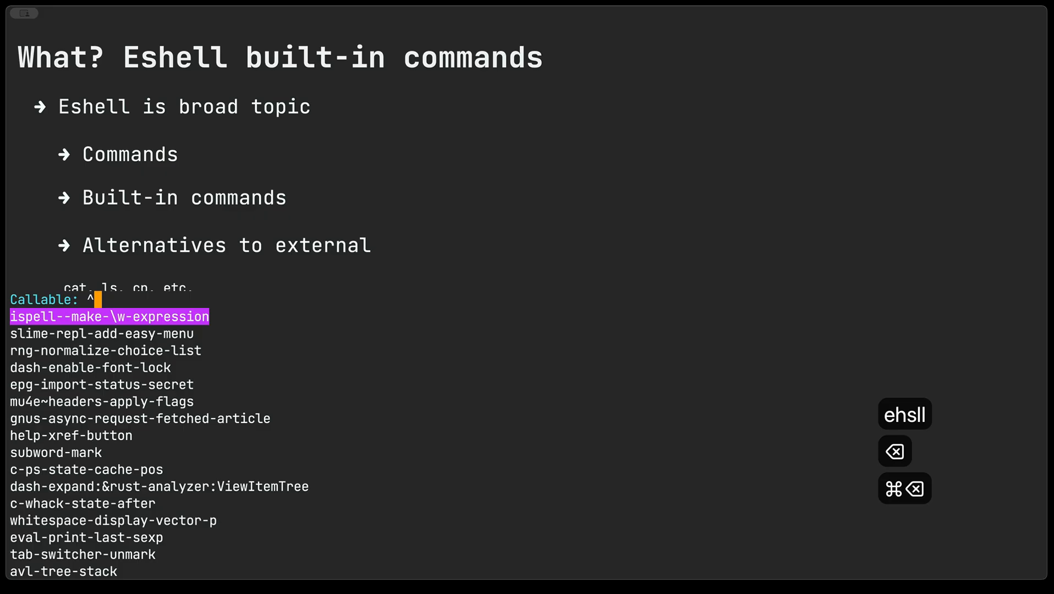
Step: Search M-x for 'eshell/' functions, then advance to the 'How? Elisp functions' slide
text(eshell/cat :around #'adviced:eshell/cat))
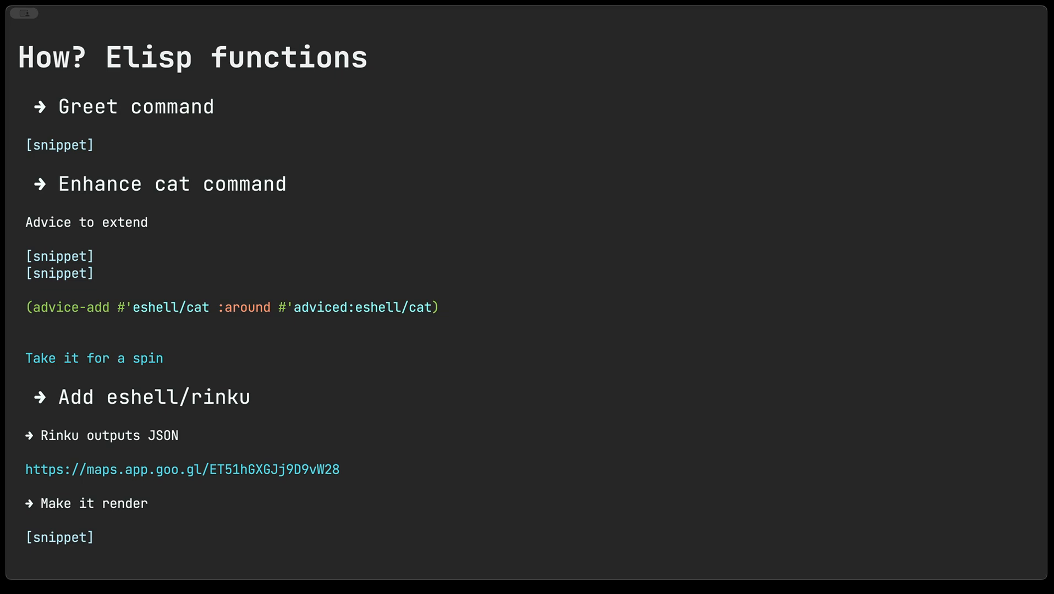
Step: Evaluate the eshell/greet defun in its snippet buffer and start a fresh Eshell
key(ctrl+c)
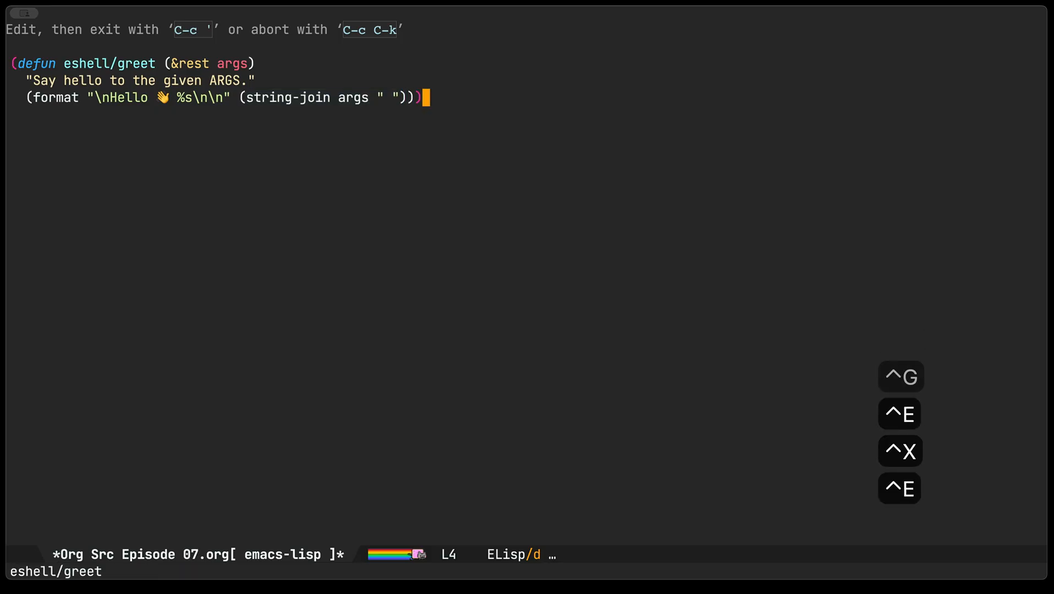
key(C-c ')
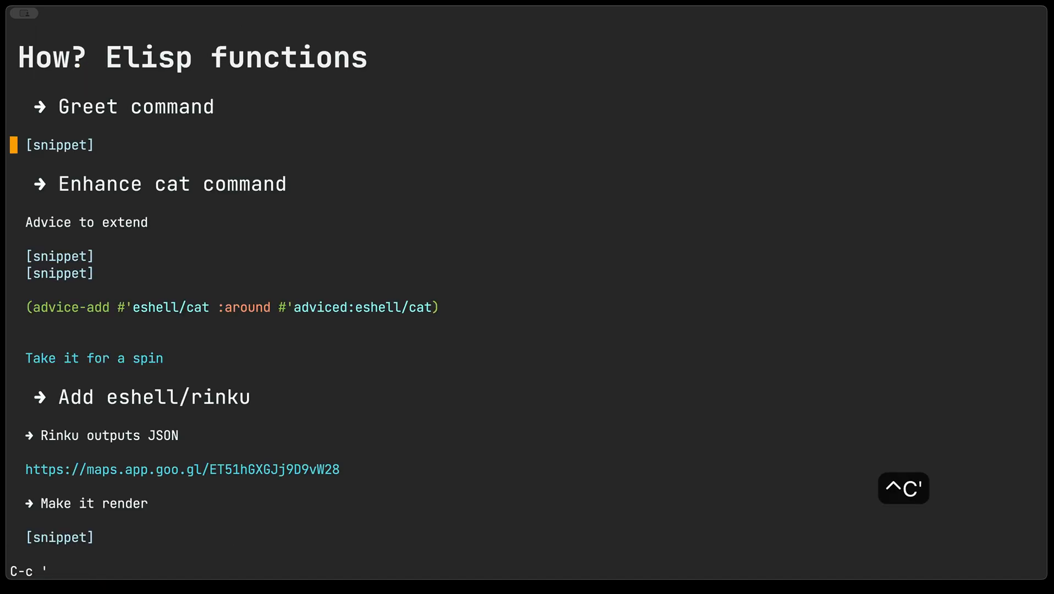
key(F5)
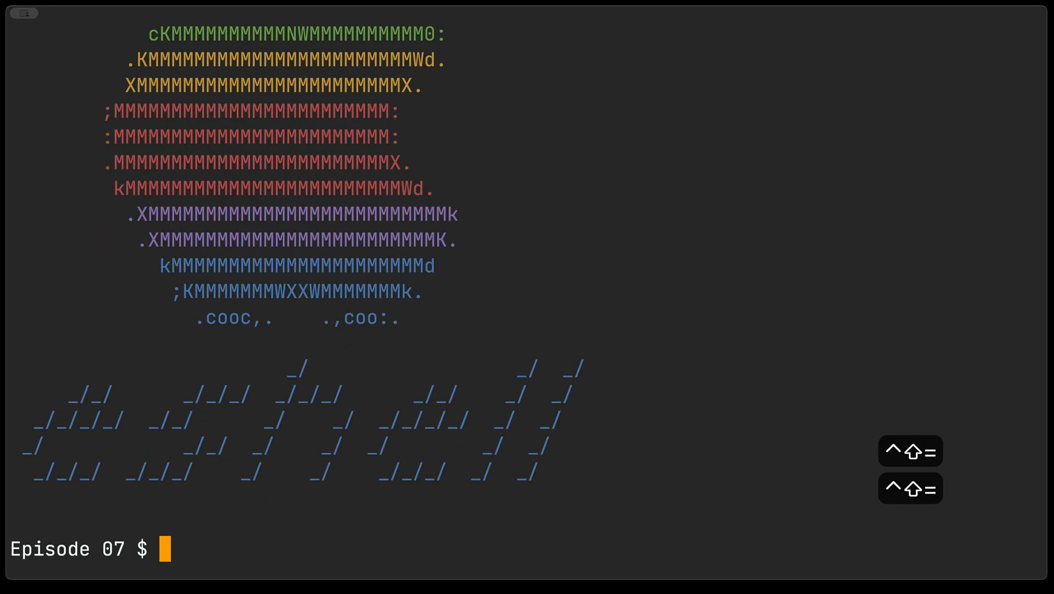
Step: Run 'greet Sophia', then recall it and greet Sophia and Mateo together
text(greet)
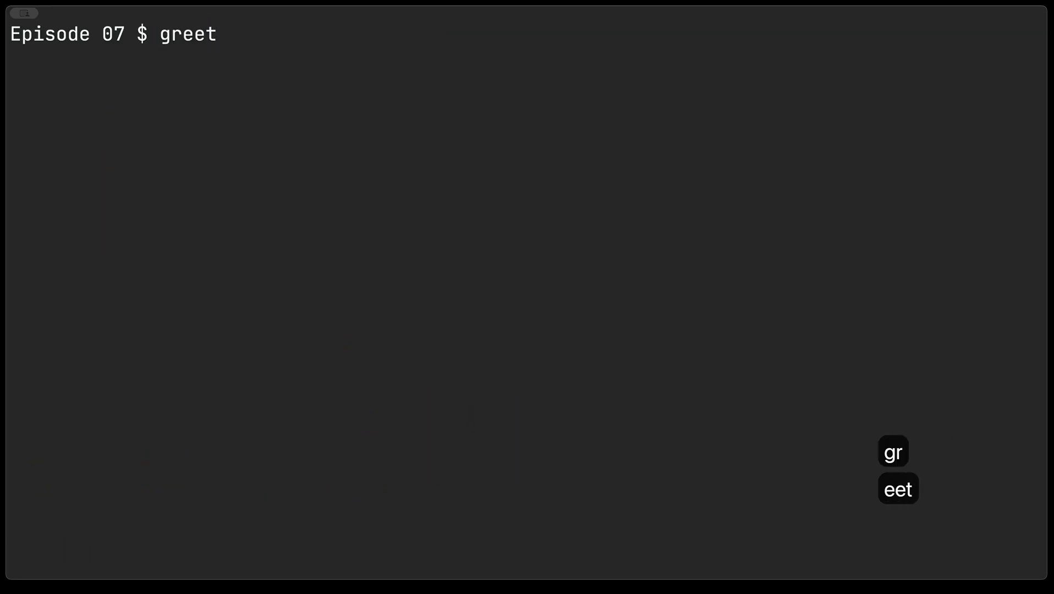
text(Sophia)
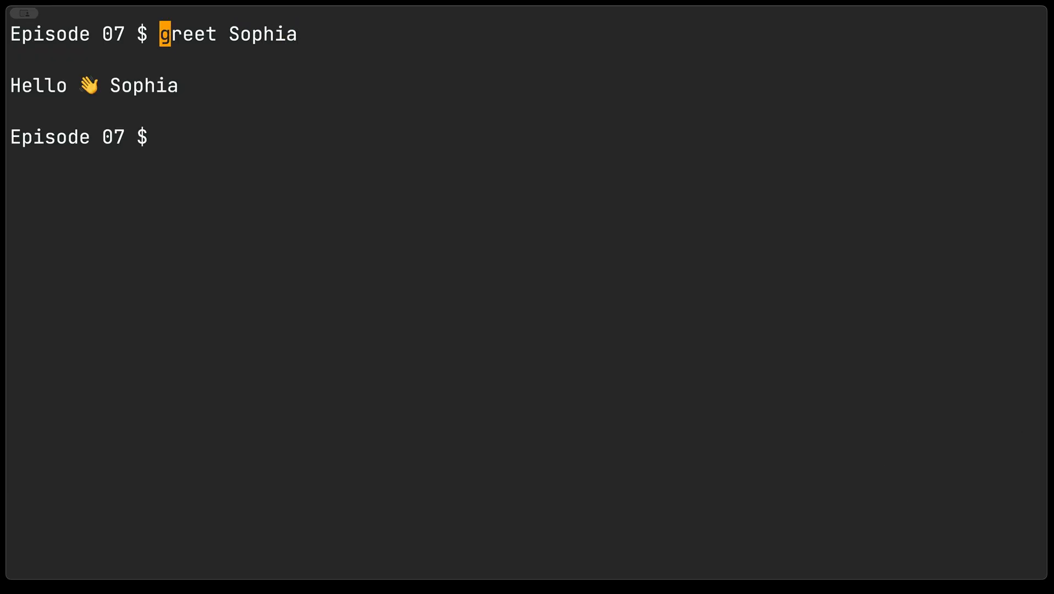
key(cmd+p)
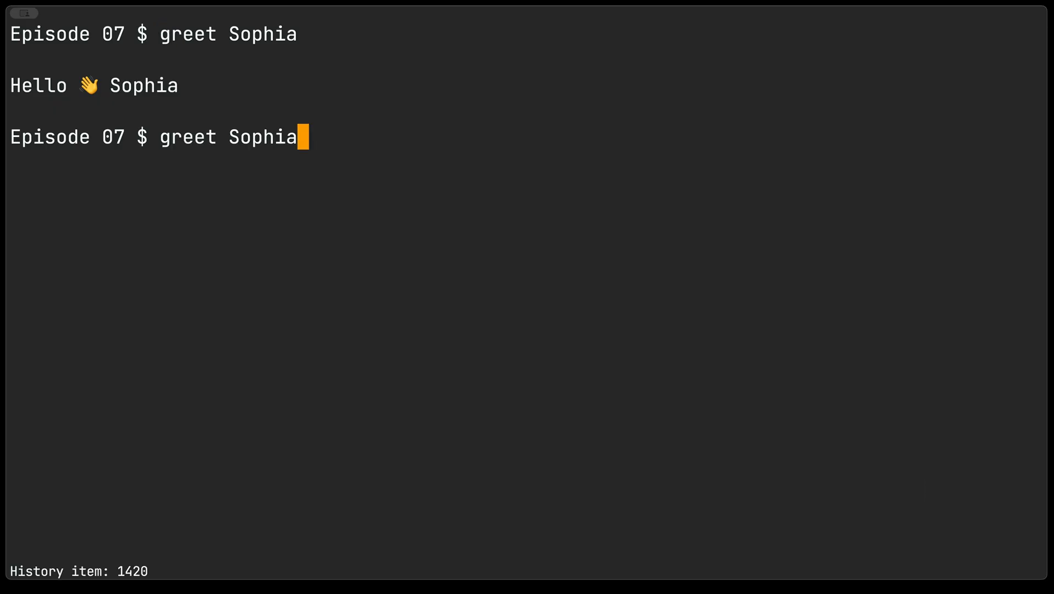
text(and MAteo)
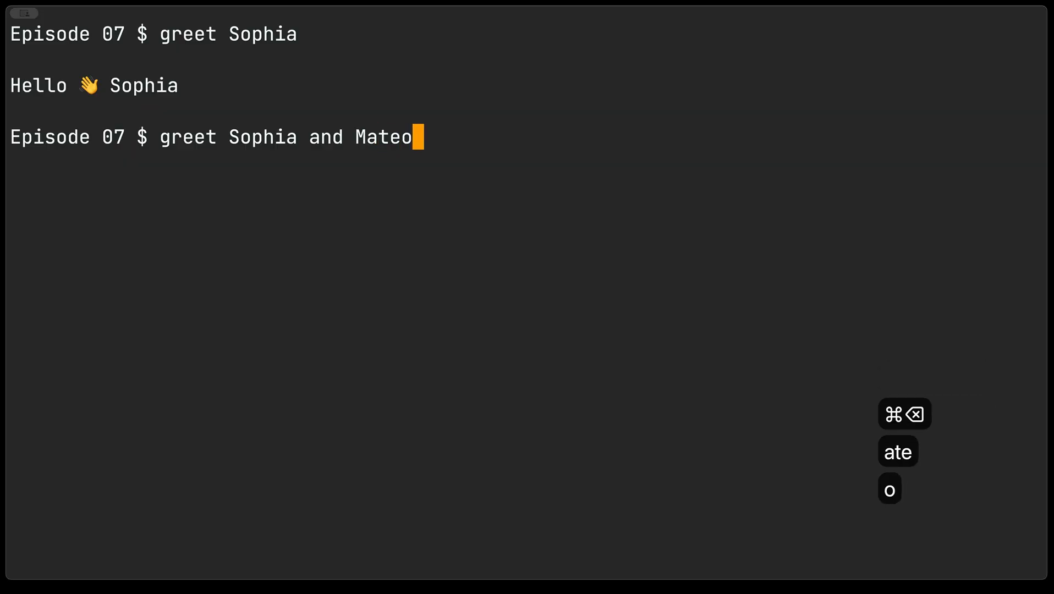
key(Return)
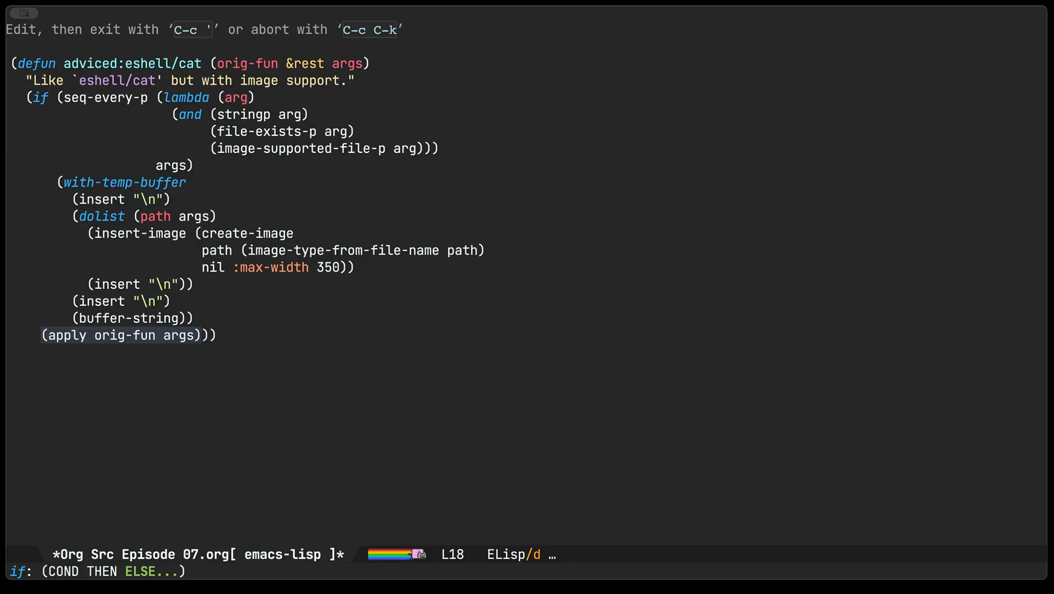
Step: Clear the Eshell buffer so only the 'files $' prompt remains
key(ctrl+c)
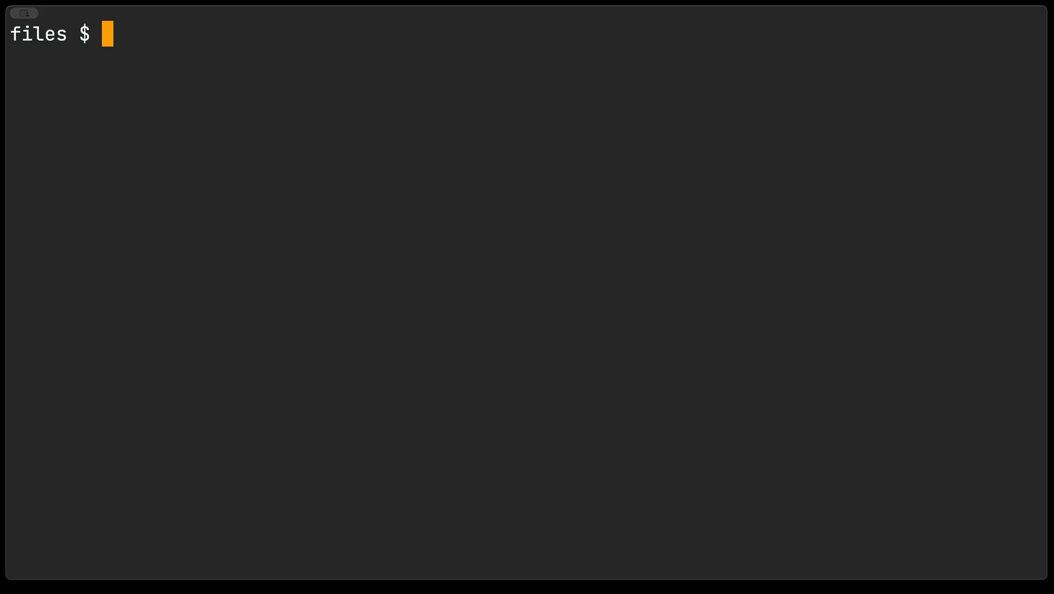
Step: Show who.png inline with 'cat', then cat bending.png and who.png together
text(cat who.png)
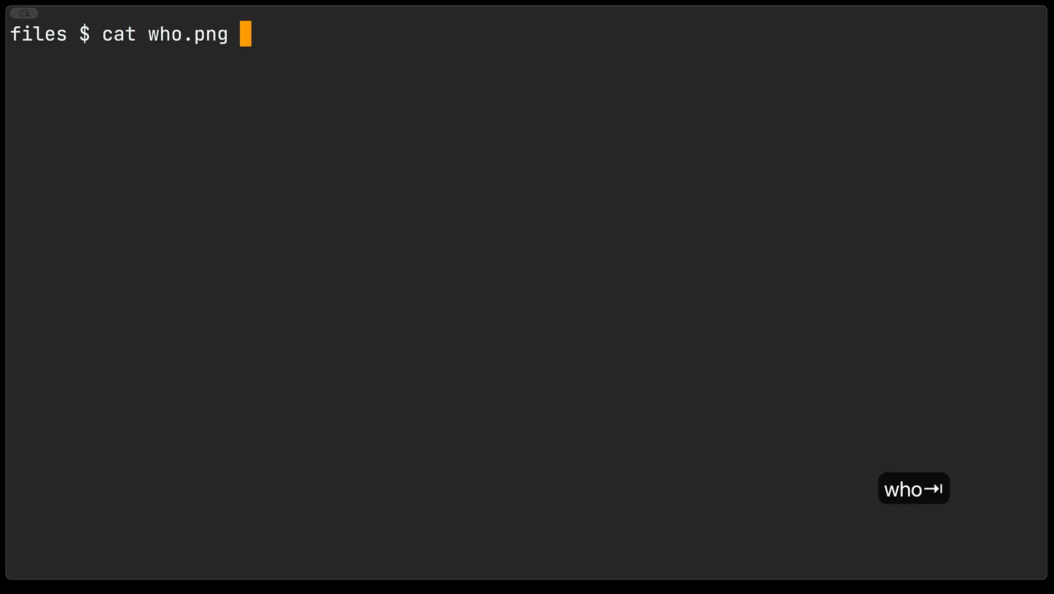
key(Return)
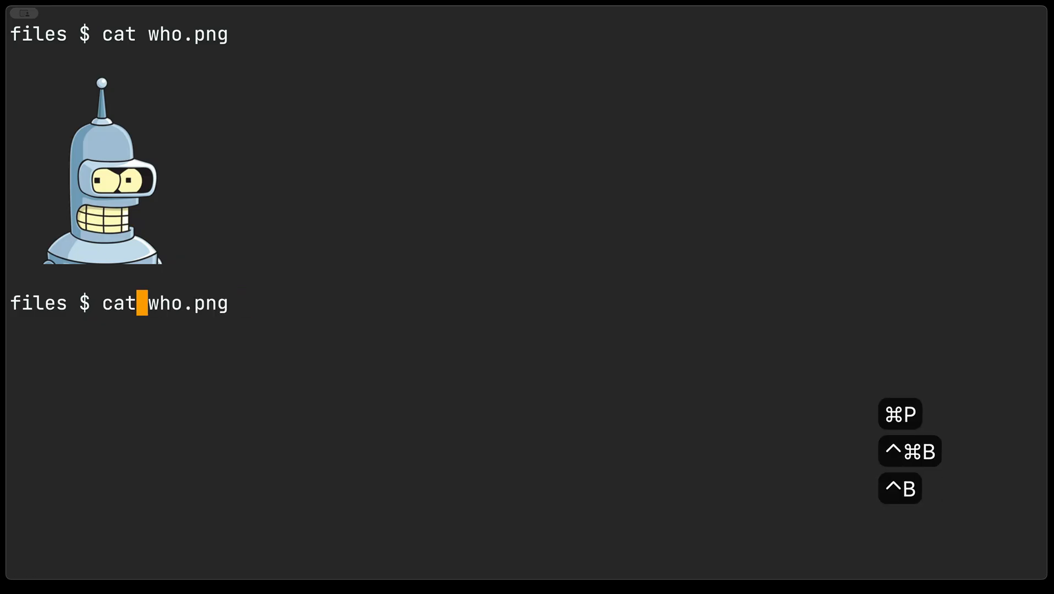
key(ctrl+b)
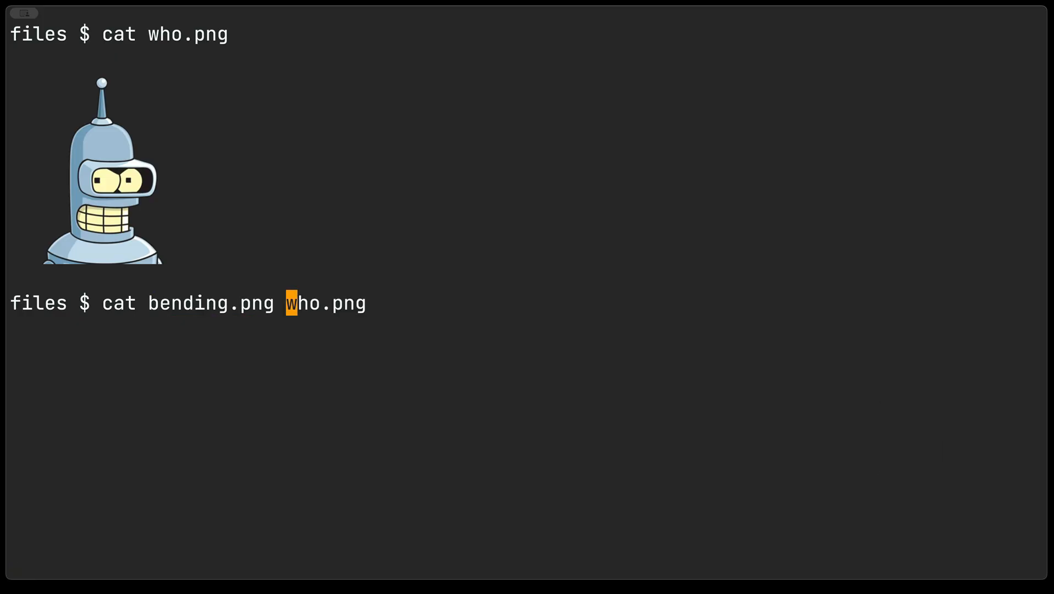
key(Return)
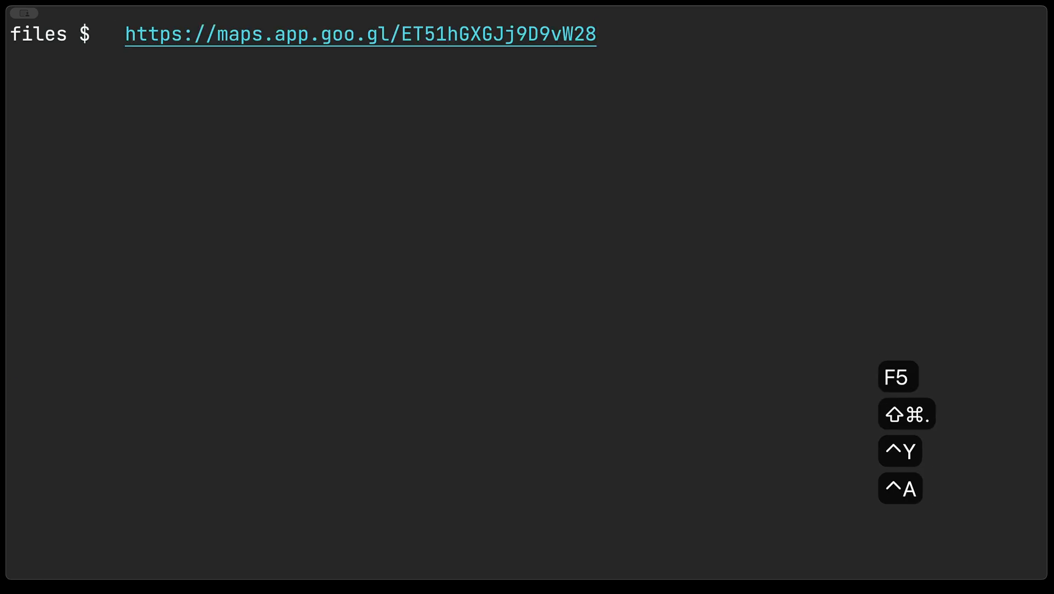
Step: Run 'rinku' on the pasted maps.app.goo.gl link to print the bakery's JSON metadata
text(rinku)
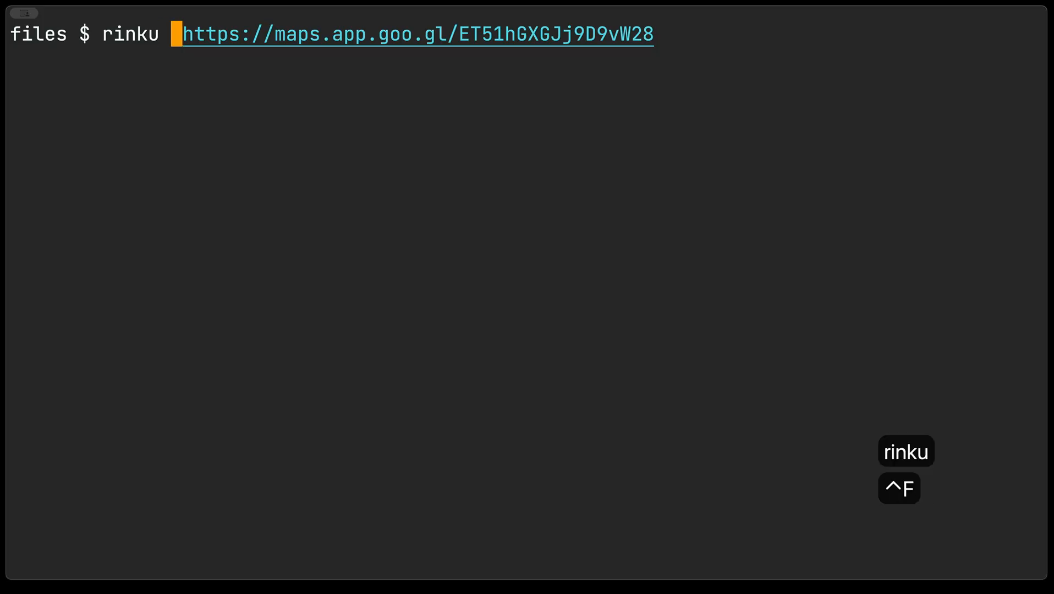
key(ctrl+f)
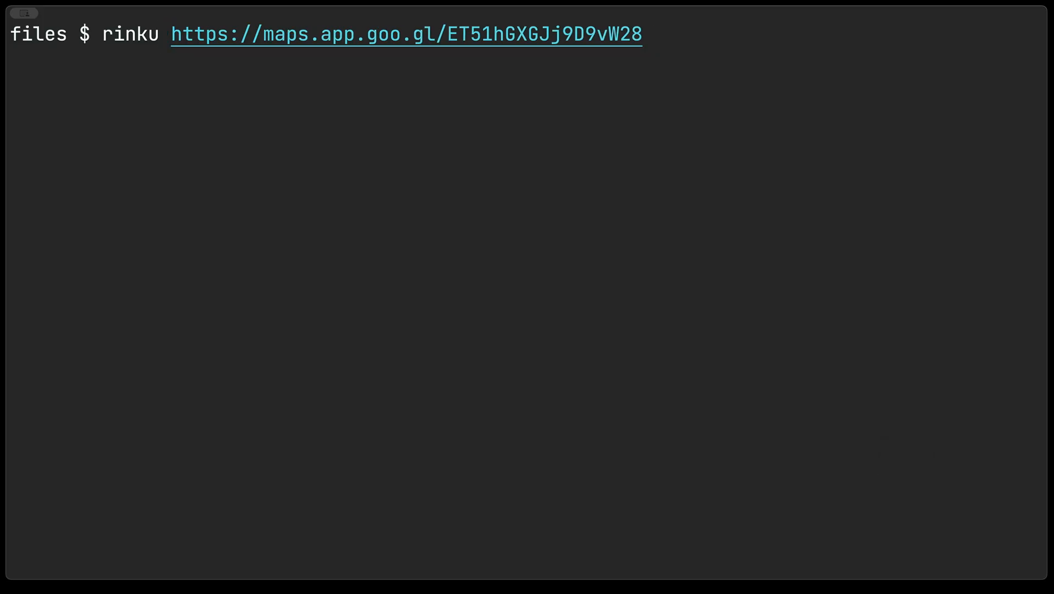
key(Return)
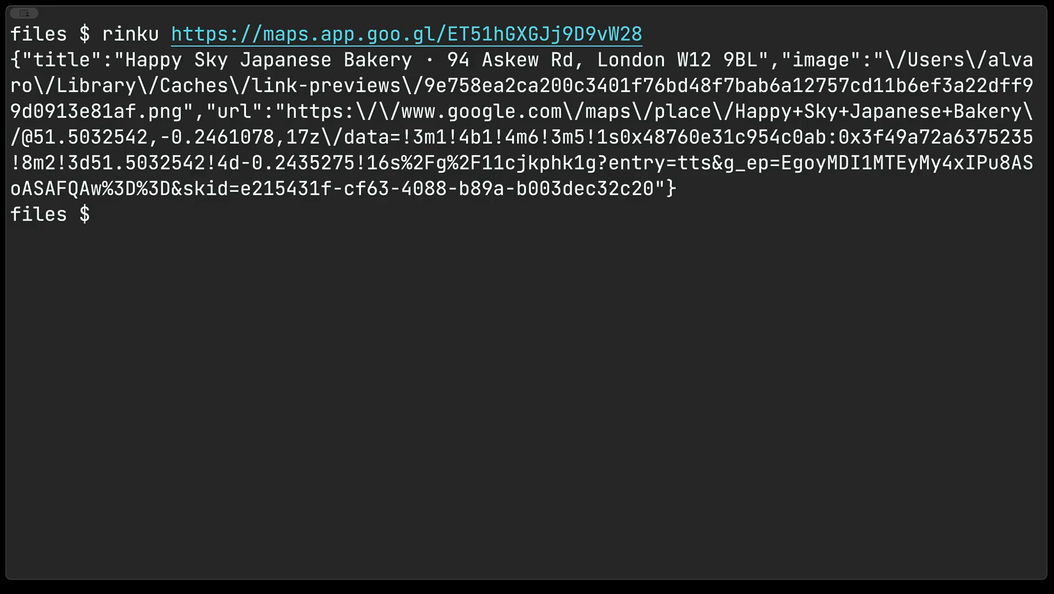
key(shift+cmd+.)
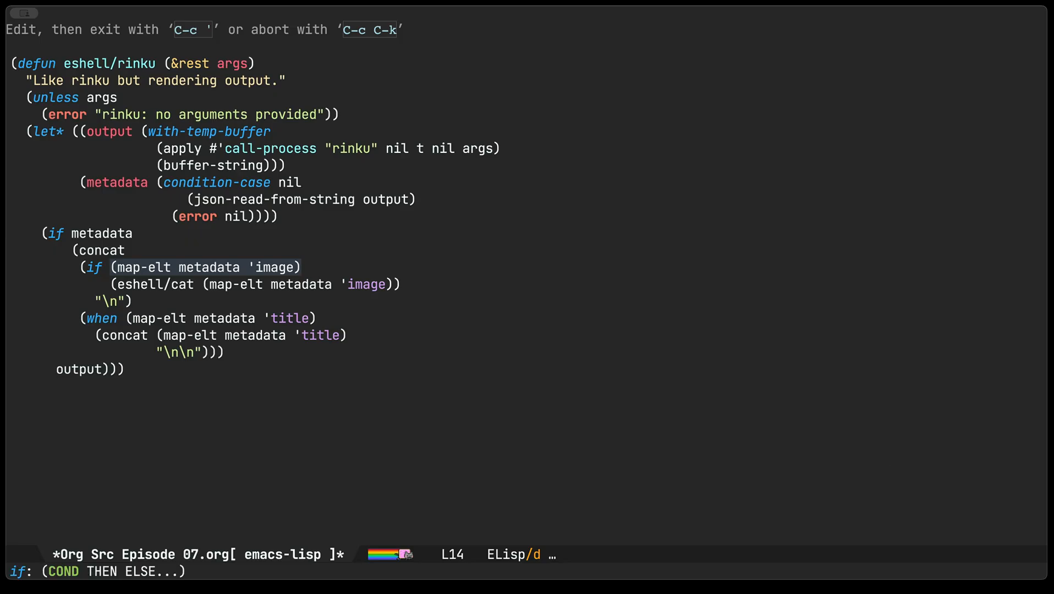
Step: Step through and evaluate the eshell/rinku defun, then return to the Eshell session
key(ctrl+space)
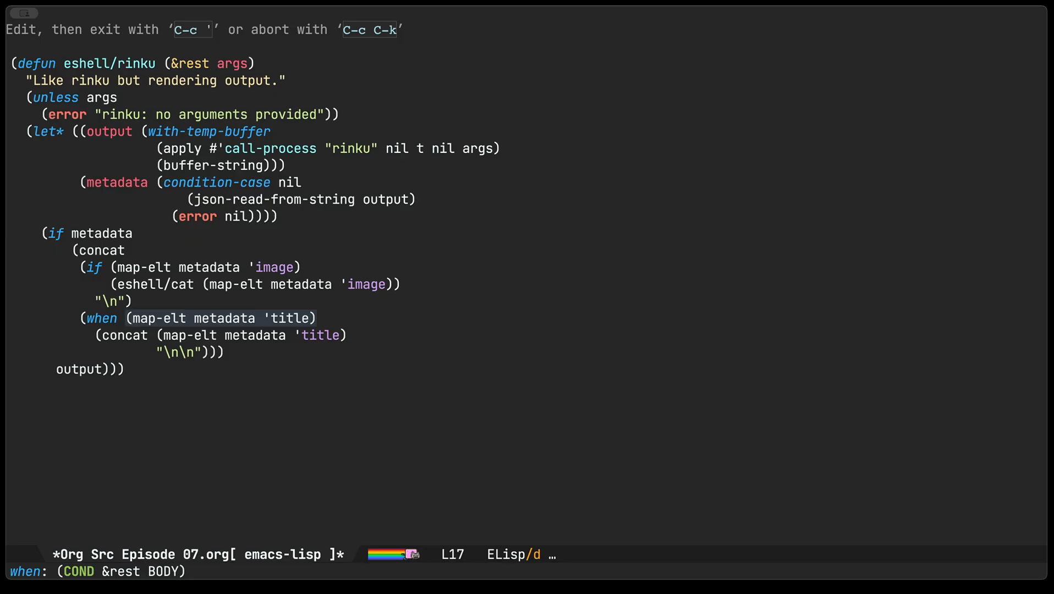
key(ctrl+n)
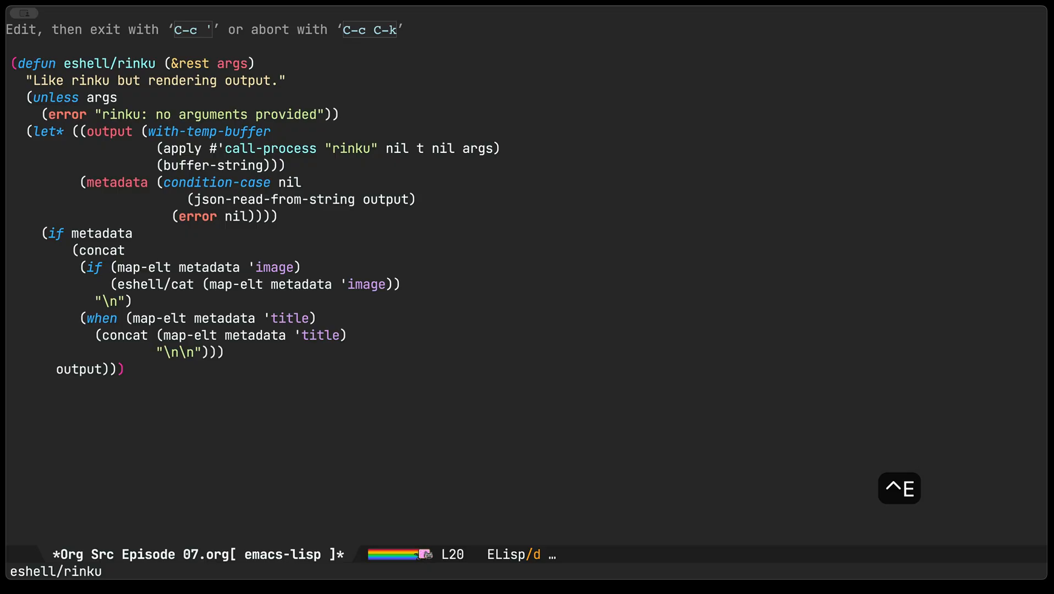
key(C-c ')
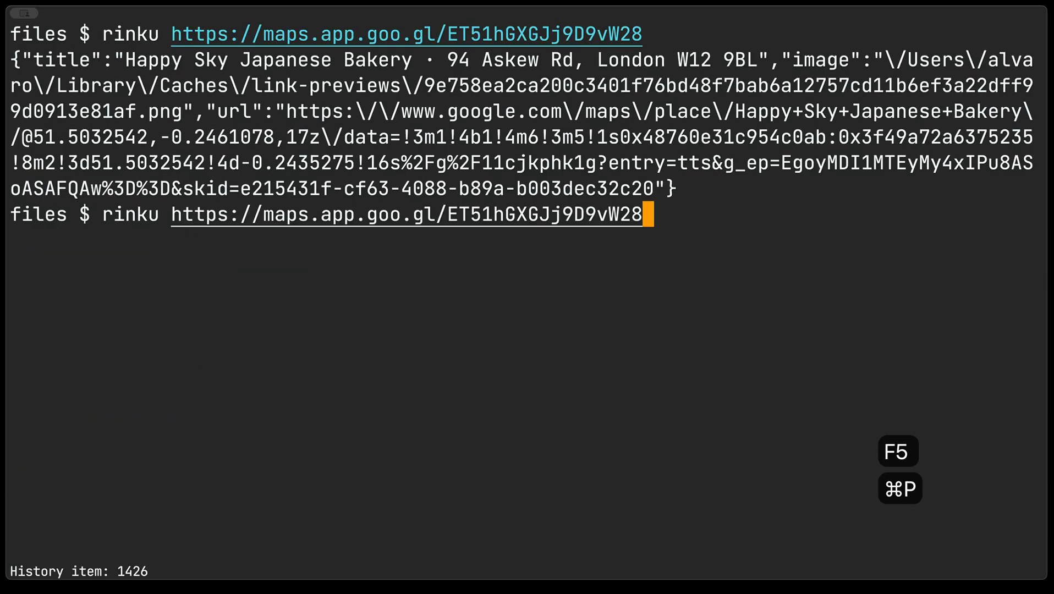
Step: Rerun rinku on the Maps link to show the bakery photo and title, then recall it
key(ctrl+a)
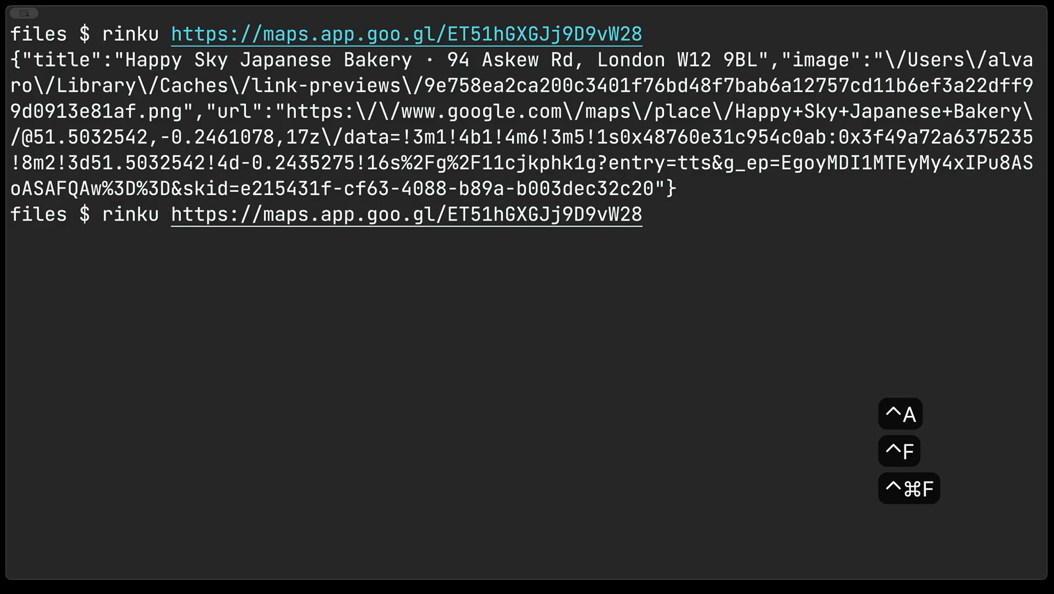
key(Return)
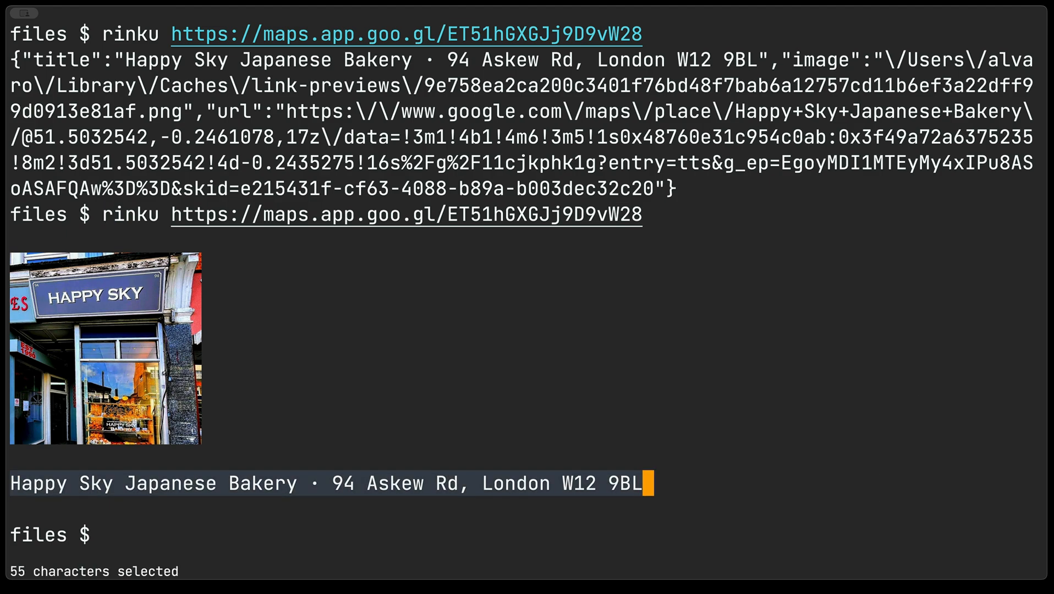
key(cmd+p)
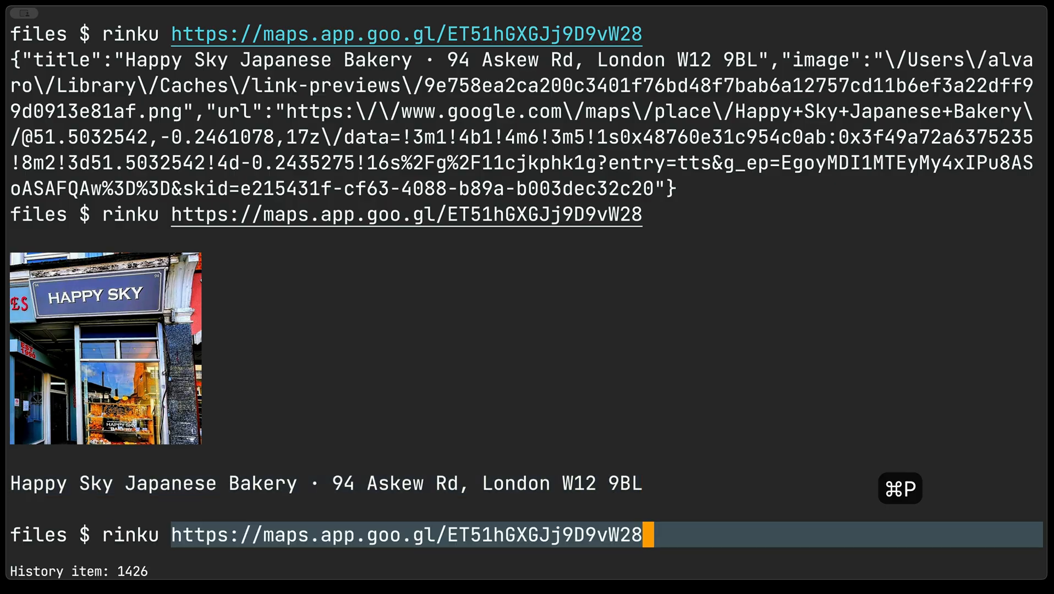
key(ctrl+a)
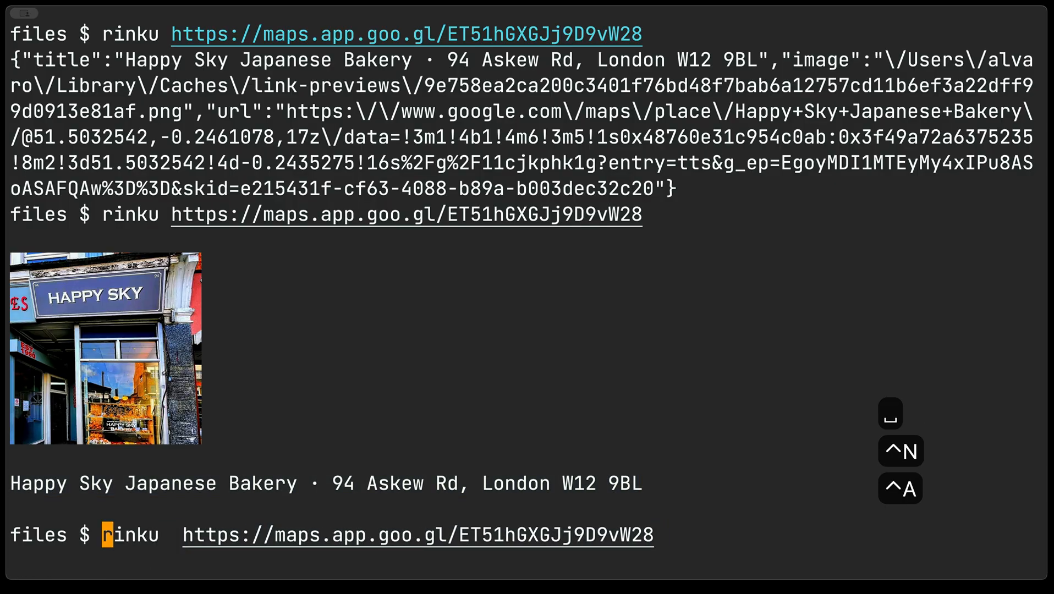
Step: Rerun rinku on the bakery link with --preview to show a compact thumbnail card
text(--)
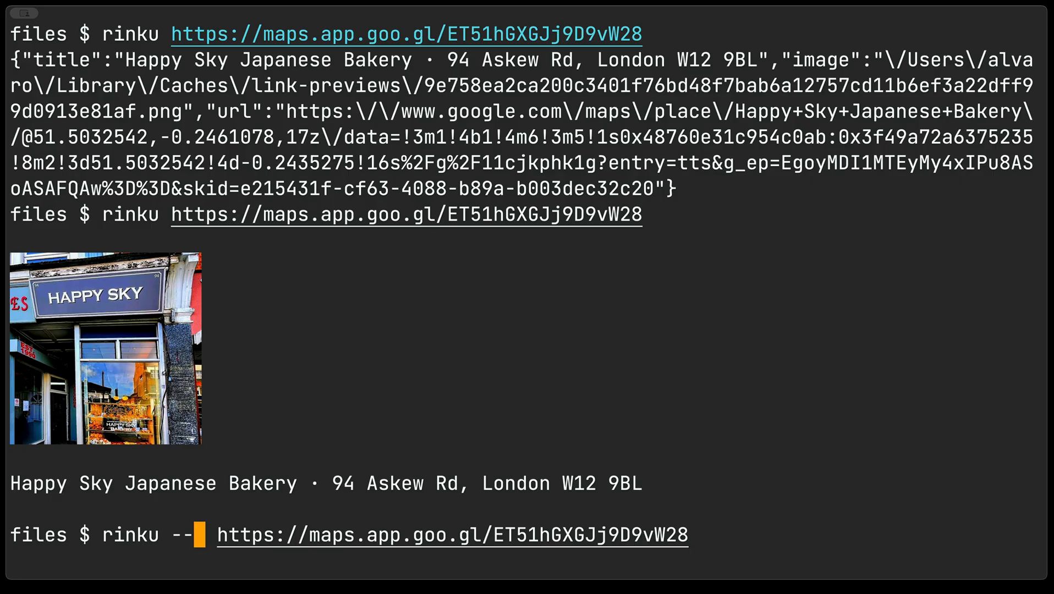
text(preview)
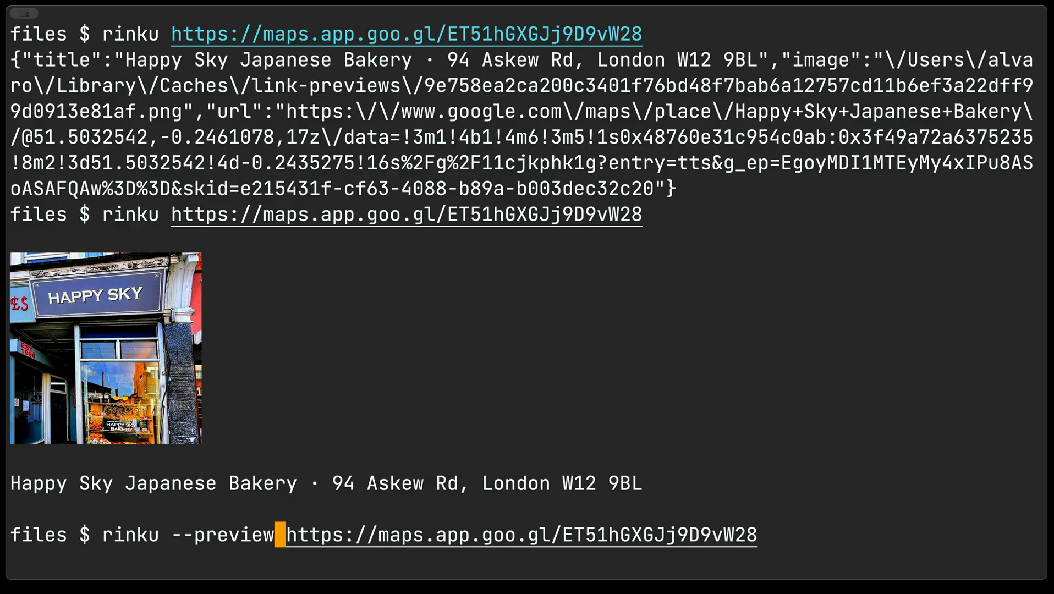
key(Return)
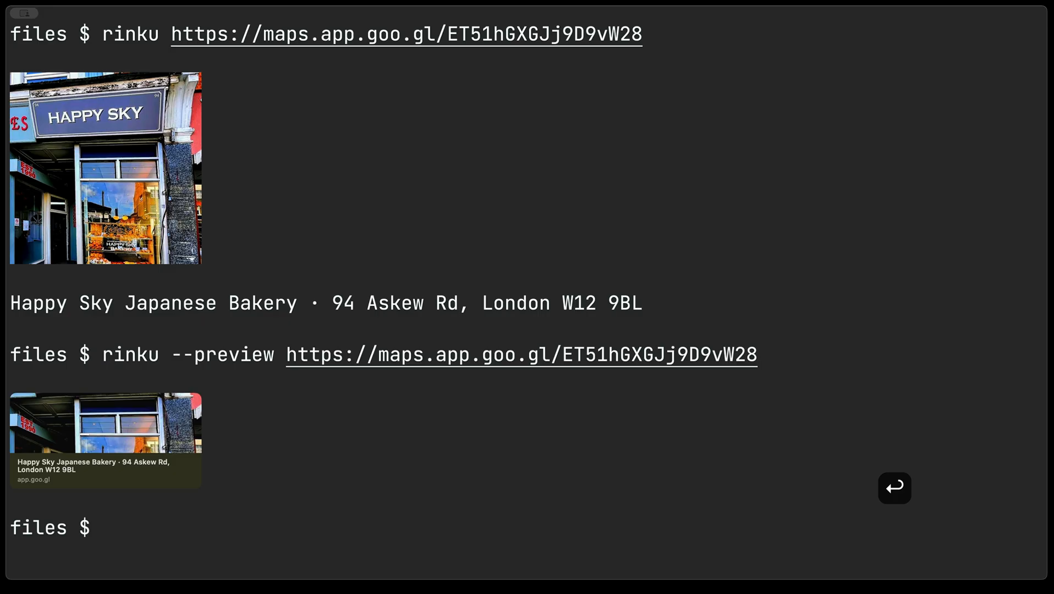